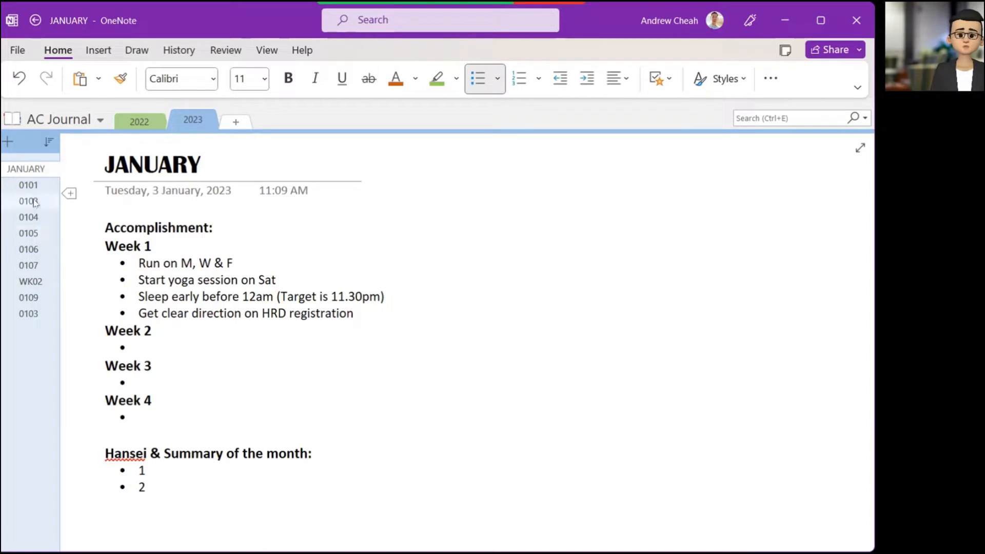
Step: Add a journal-template page and change its title's trailing digits to 10, making it 0110
left_click(355, 313)
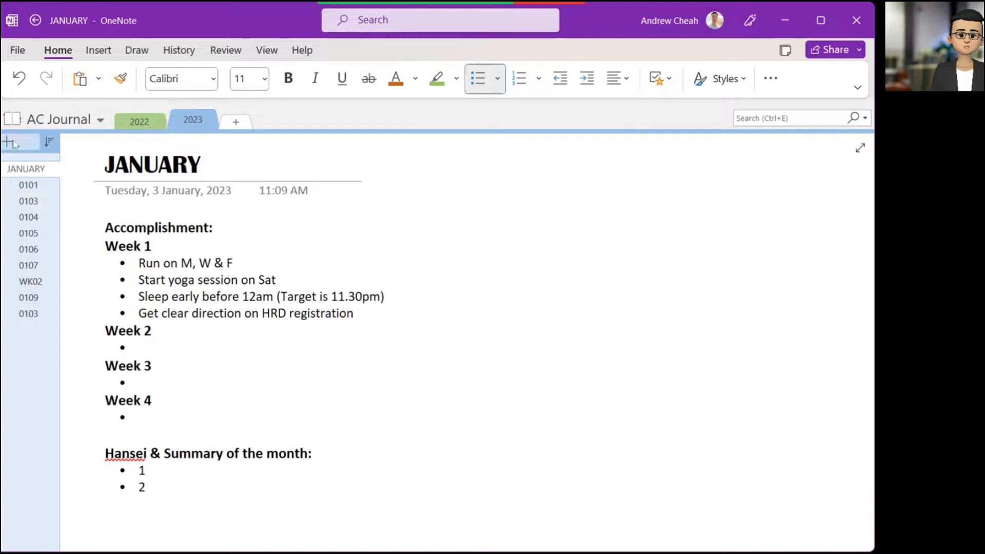
left_click(19, 330)
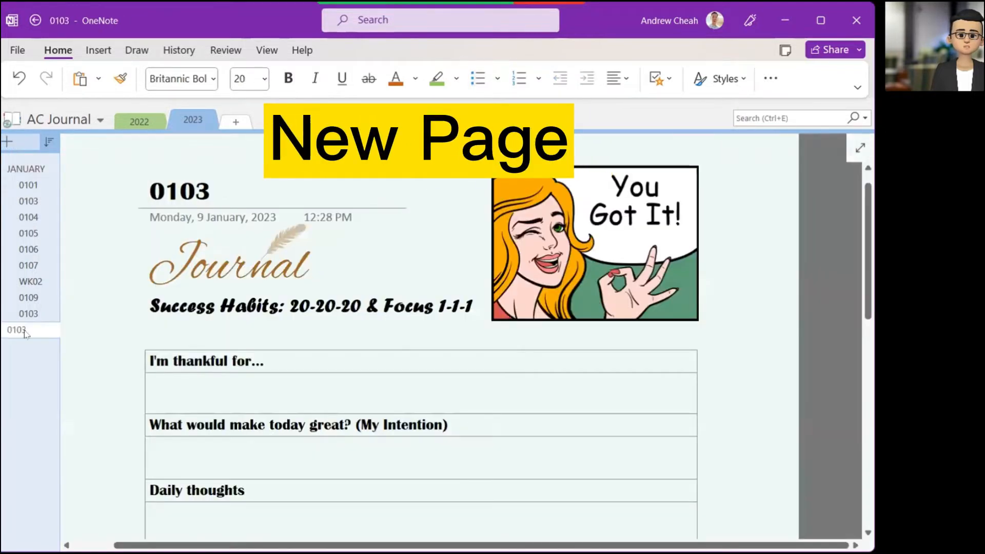
left_click(27, 329)
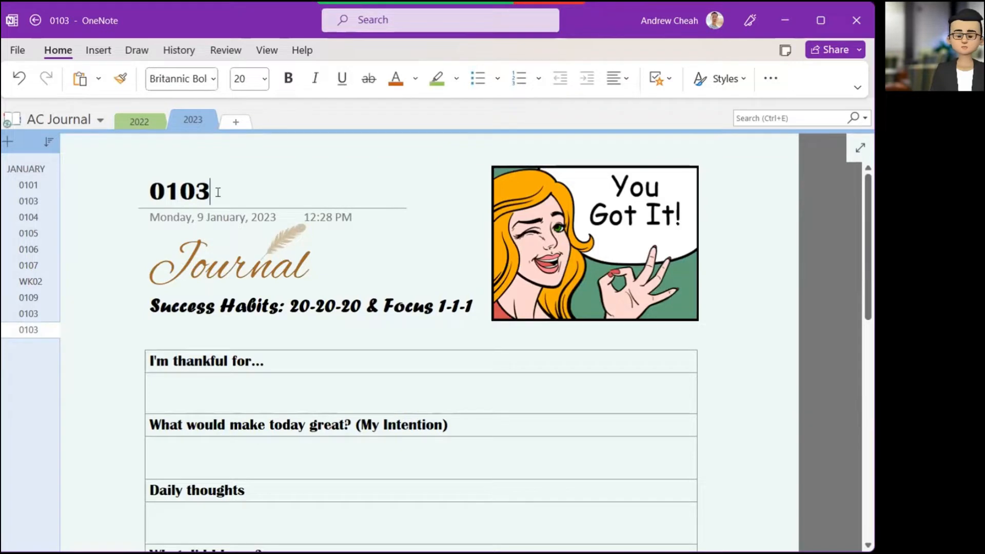
key("Backspace")
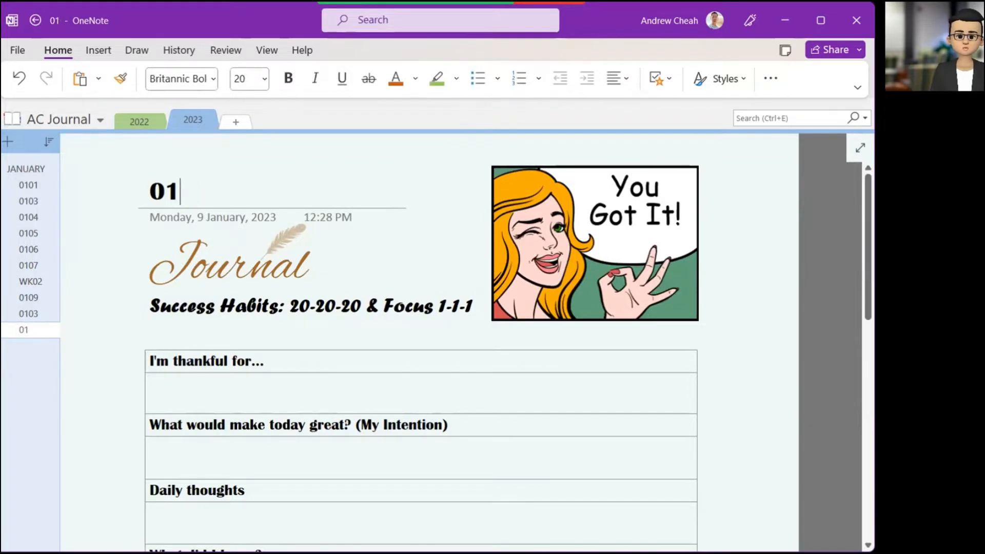
type("10")
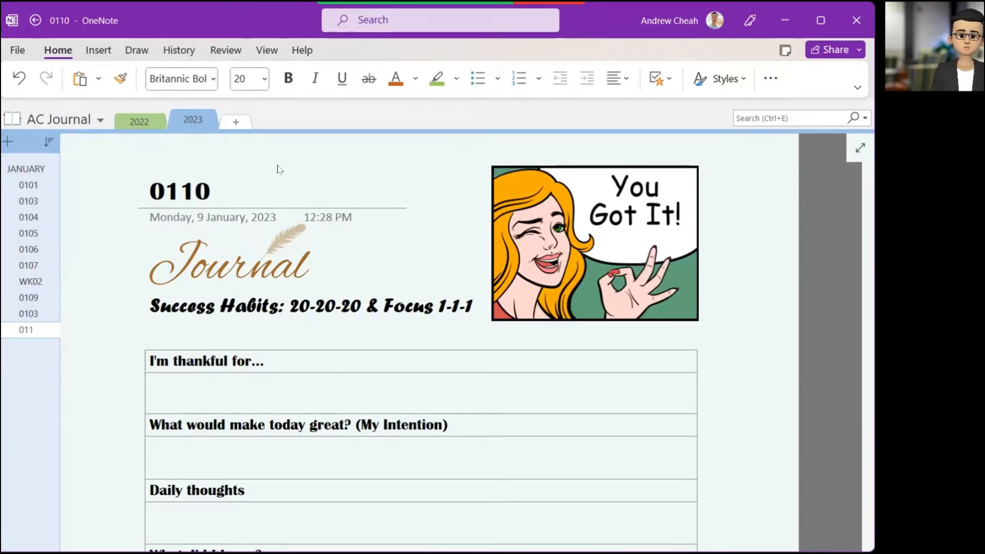
scroll("down", 3)
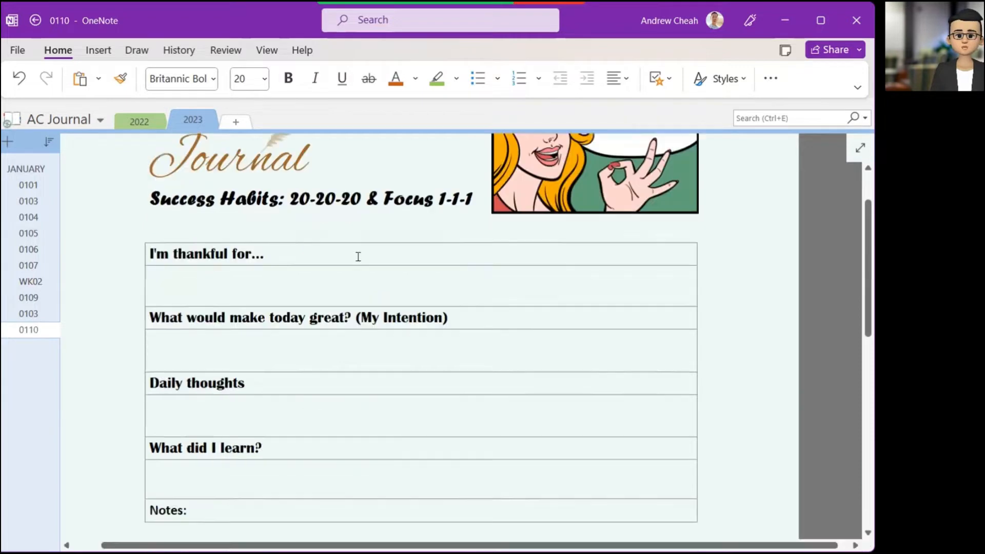
scroll("down", 3)
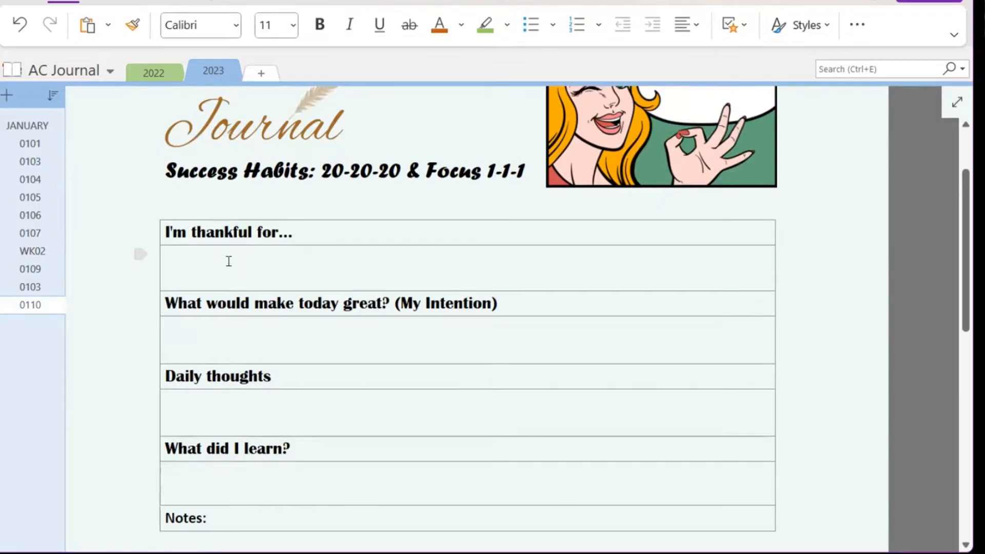
Step: Type placeholder text under the thankful prompt, the intention prompt and the Notes label
type("shfaksfkjflgkjd")
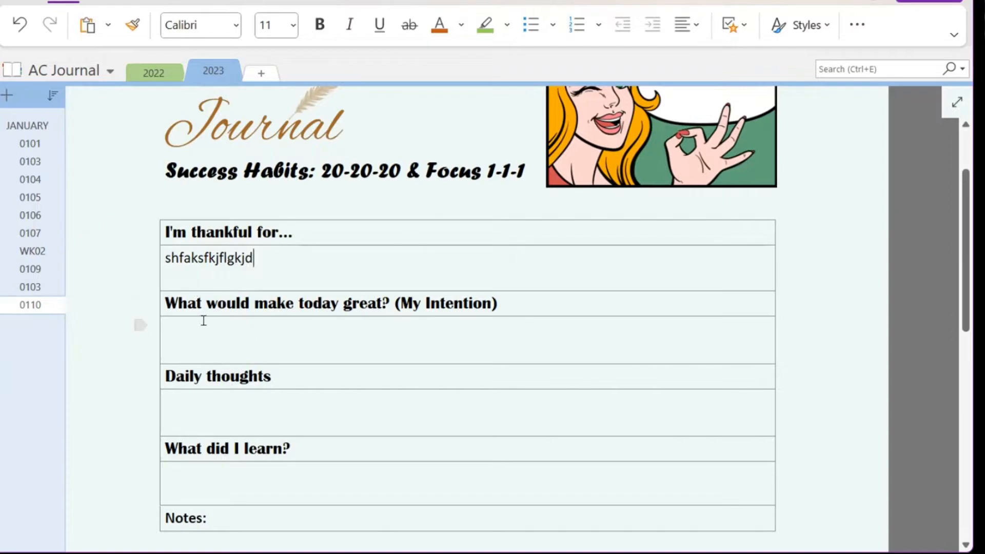
left_click(205, 330)
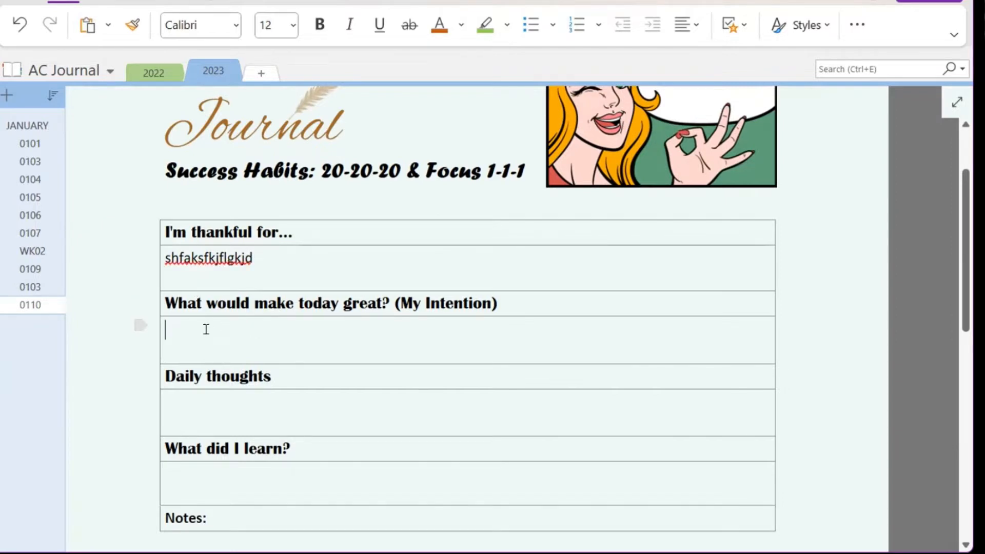
type("jgdljgldjglj")
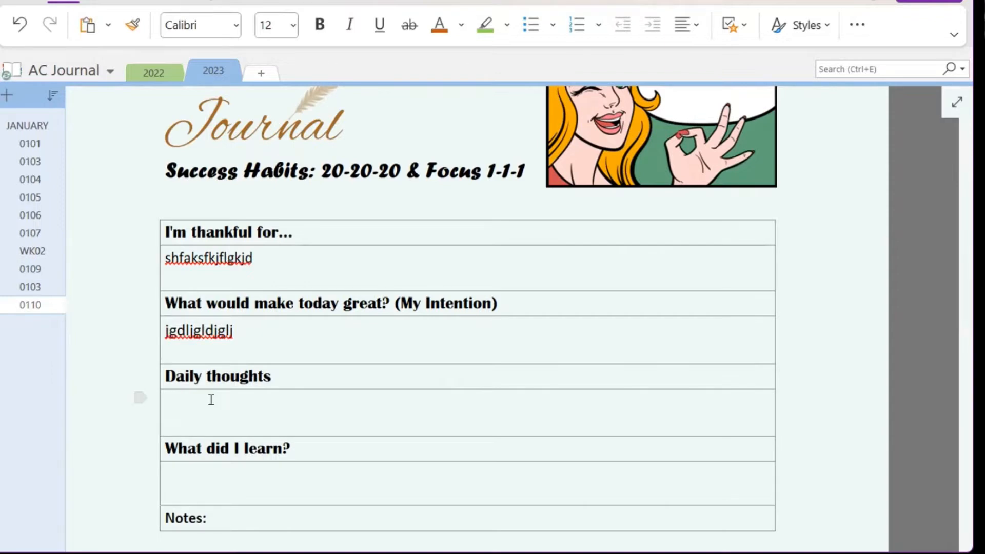
left_click(188, 404)
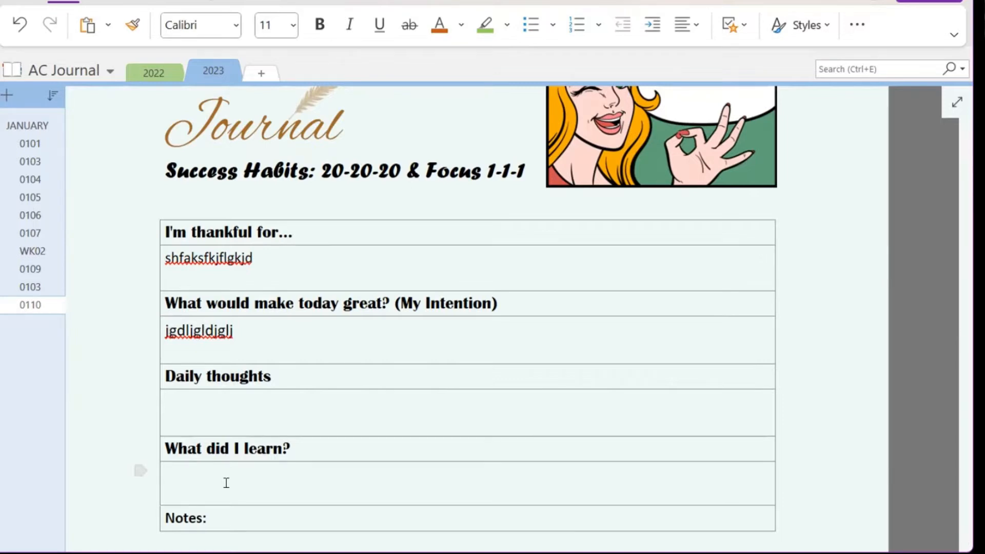
scroll("down", 3)
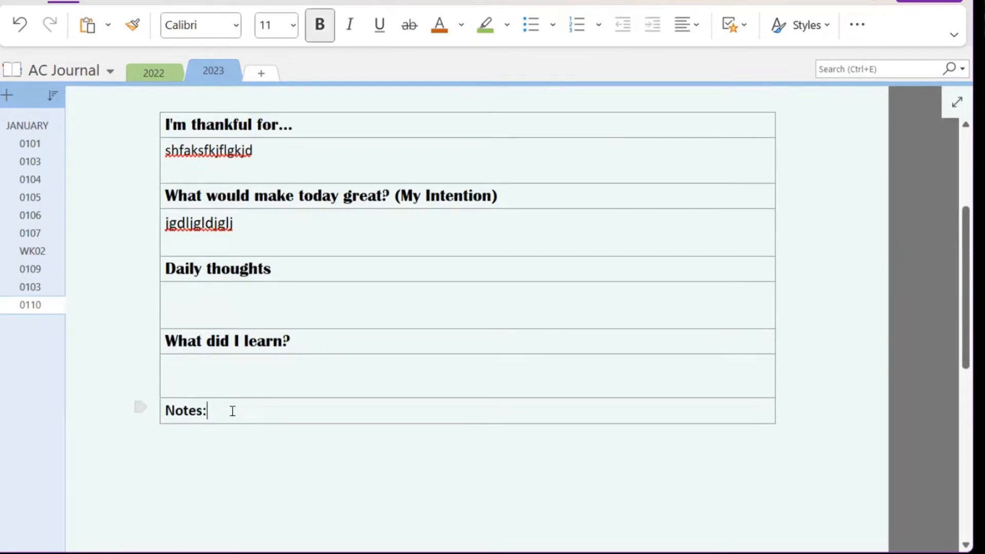
type("hglkfghl")
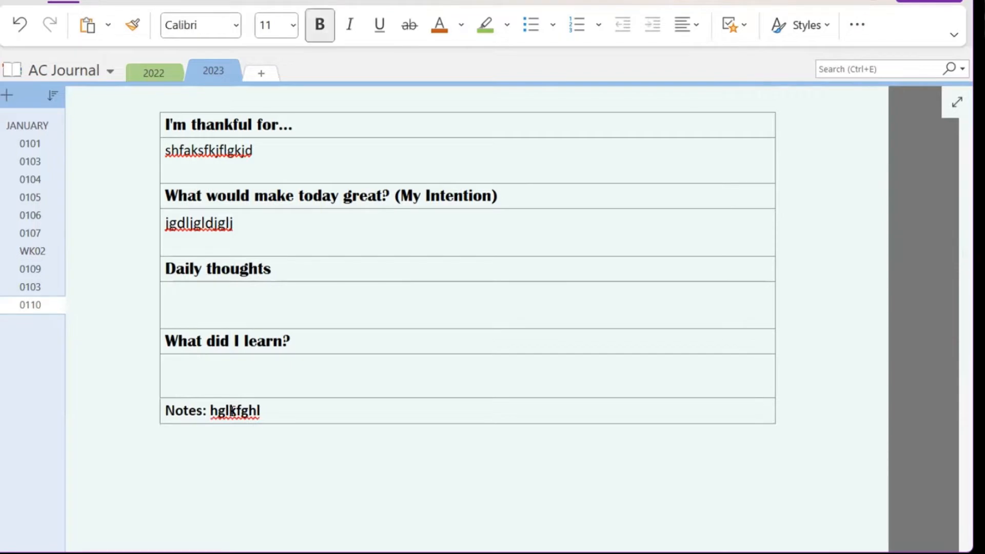
scroll("down", 3)
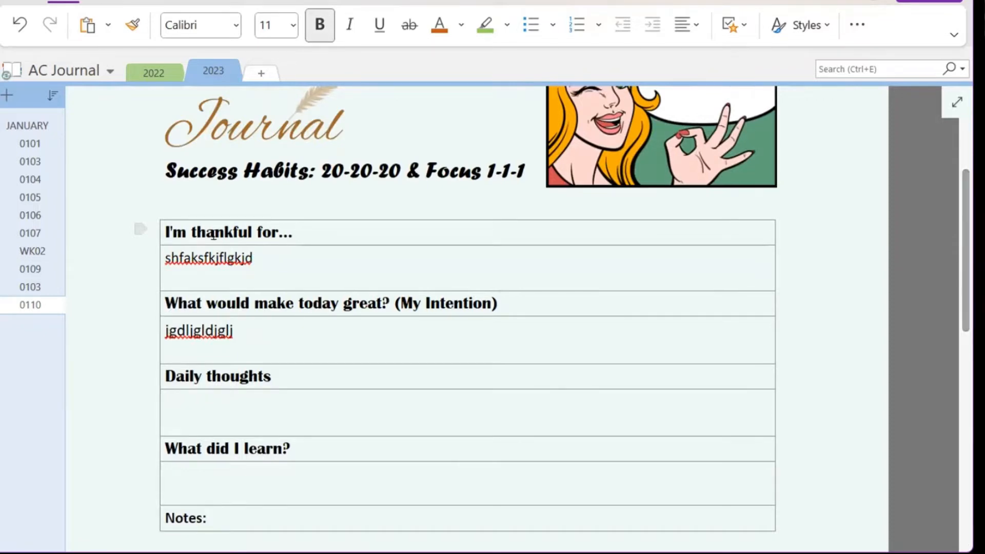
Step: Add a second journal-template page, titled 0103, to the 2023 section
left_click(213, 518)
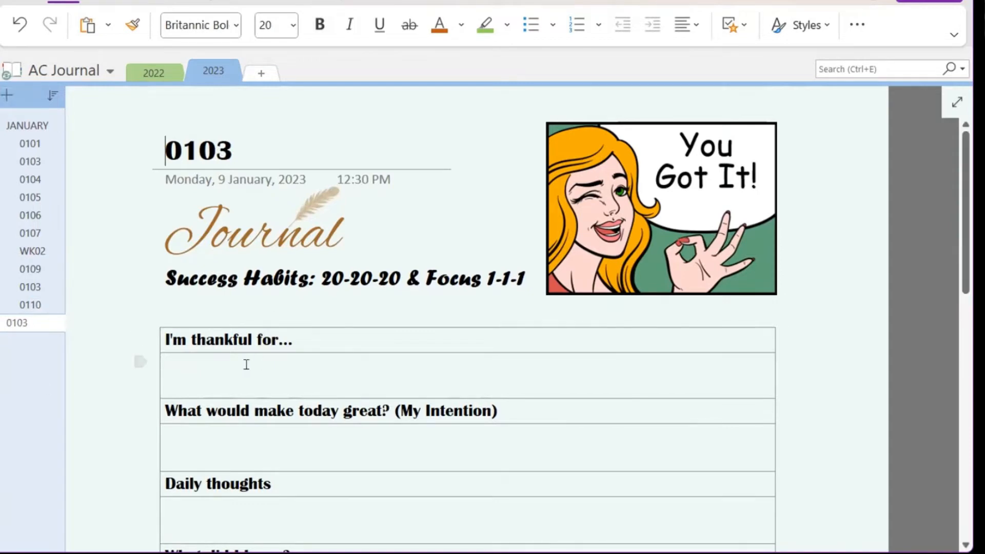
scroll("down", 3)
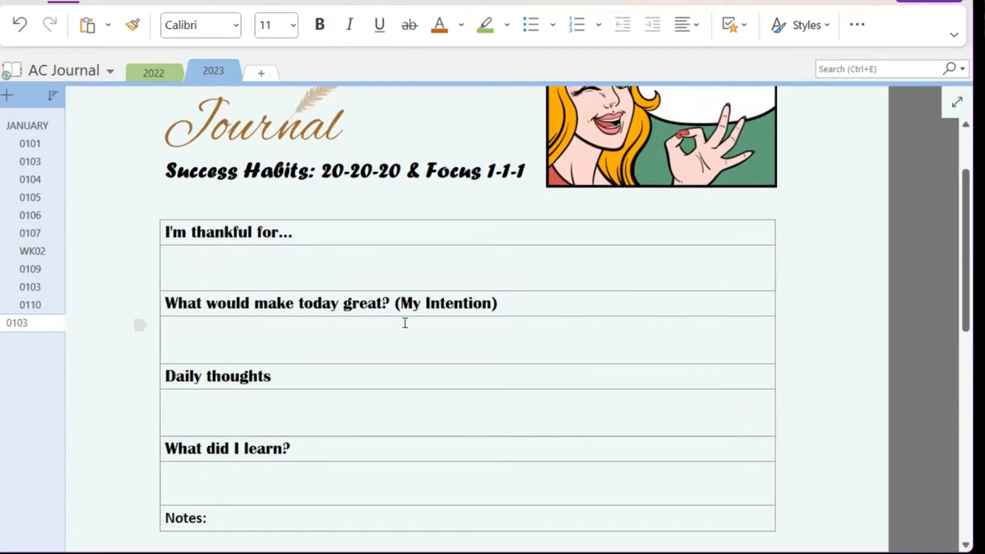
left_click(165, 258)
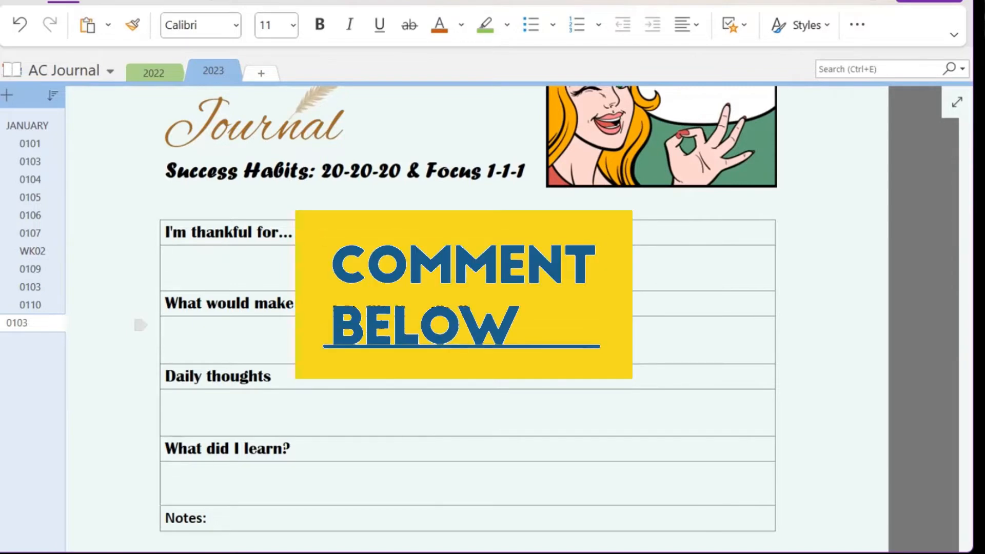
left_click(182, 259)
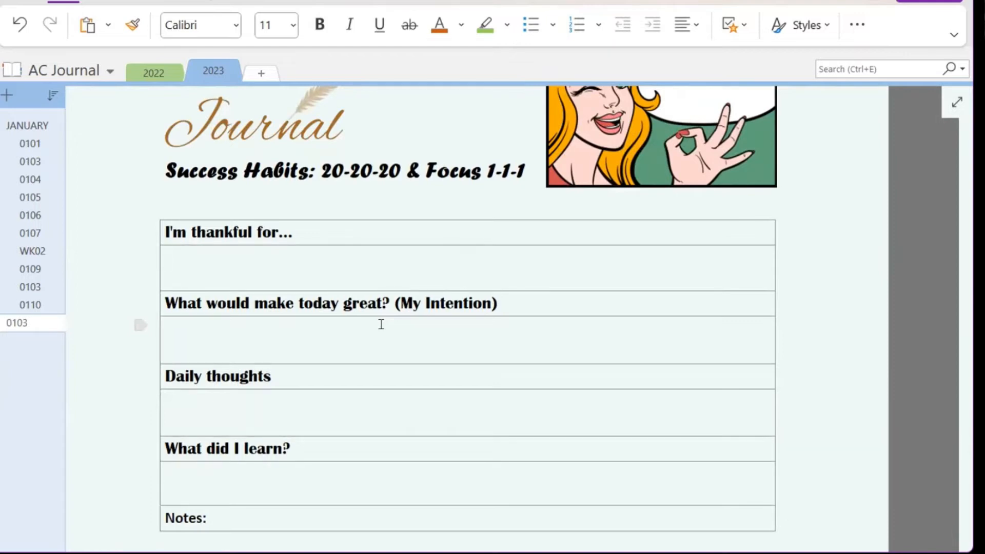
left_click(188, 259)
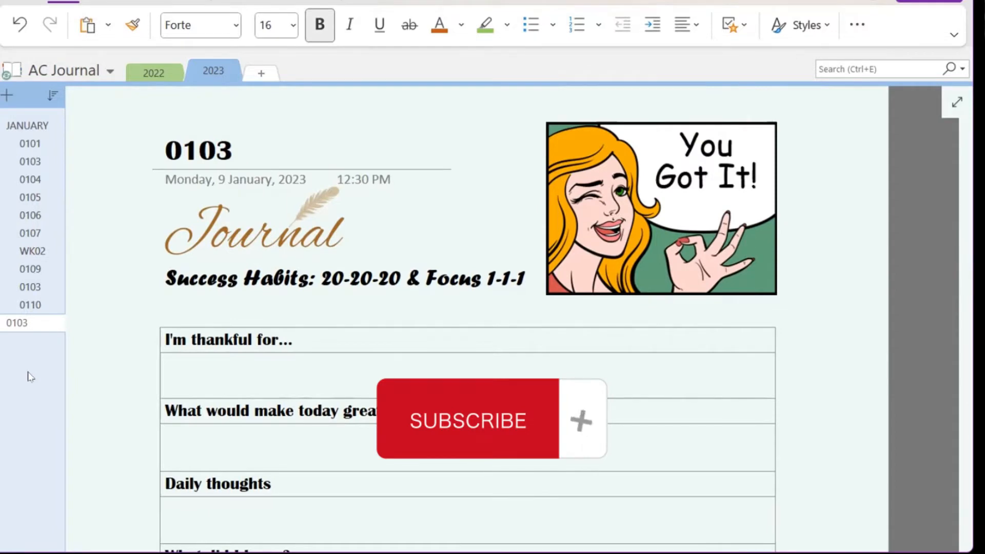
left_click(526, 279)
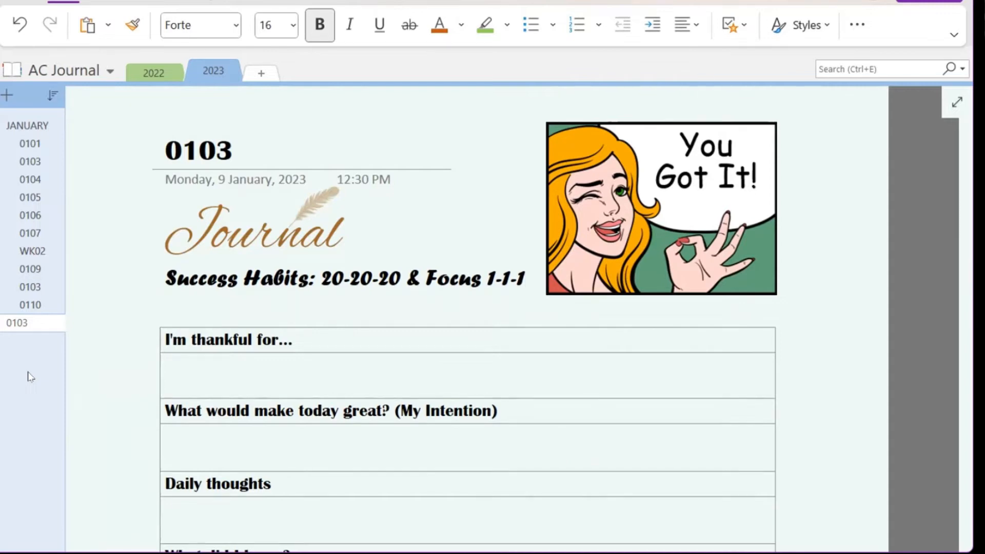
scroll("down", 3)
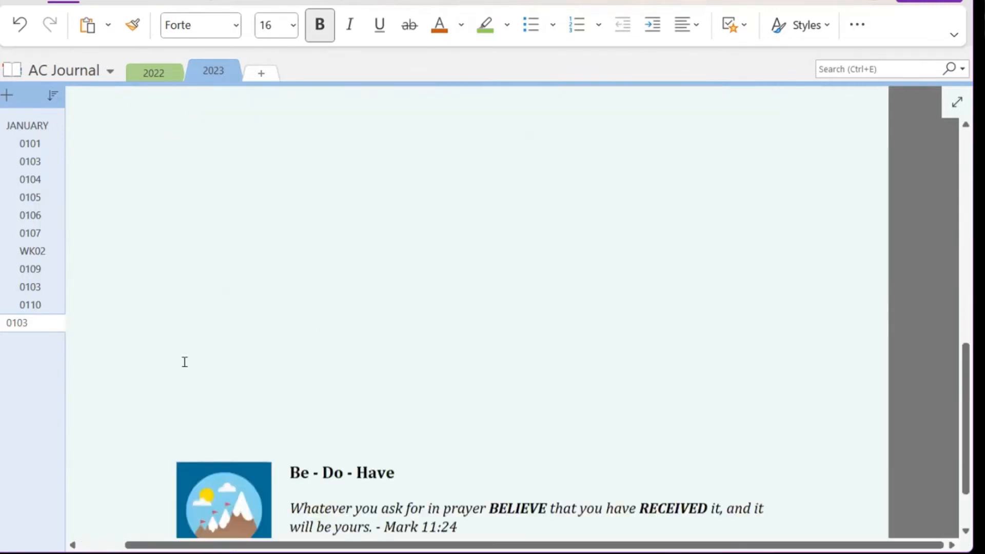
scroll("down", 3)
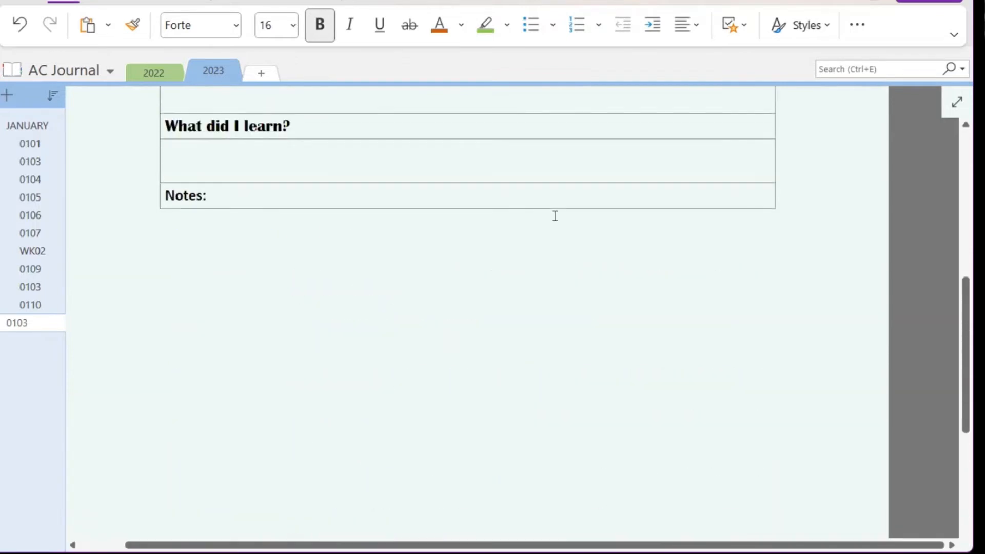
scroll("up", 3)
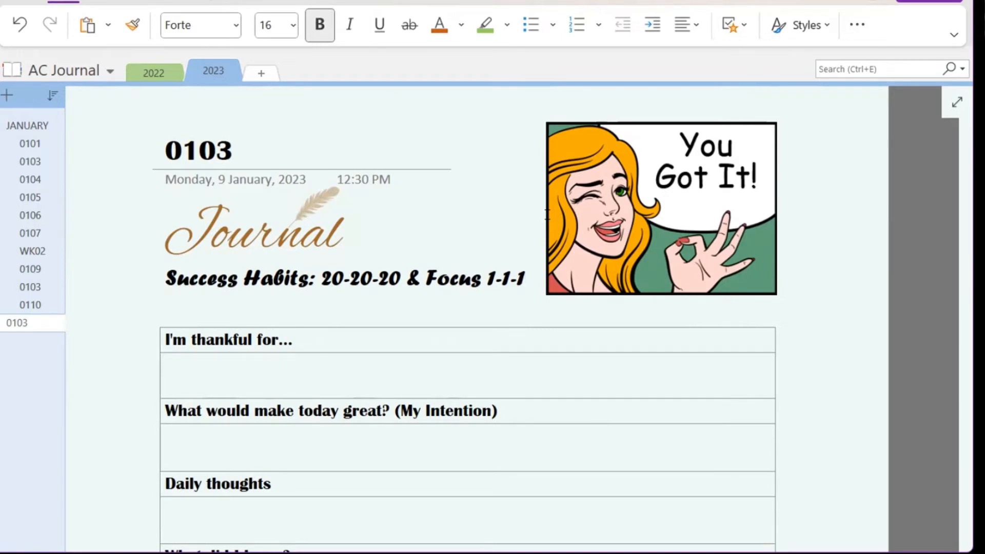
left_click(524, 279)
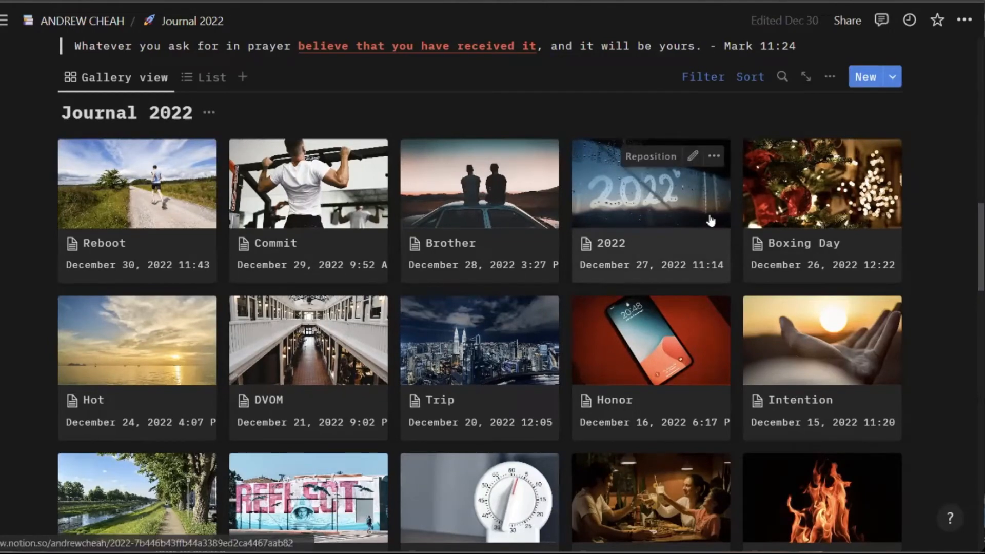
Step: Add a new entry to the Journal 2022 gallery using the journal template
scroll("down", 3)
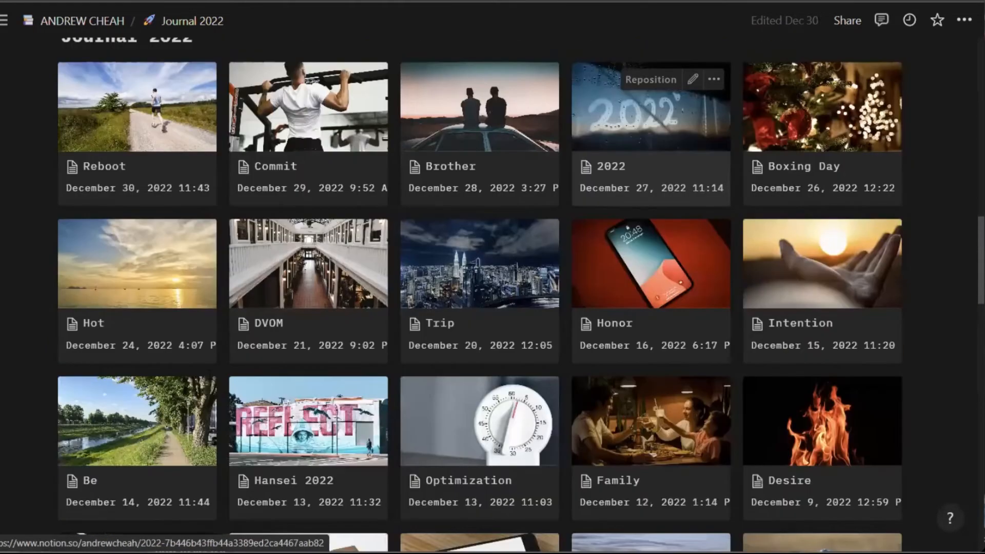
mouse_move(471, 240)
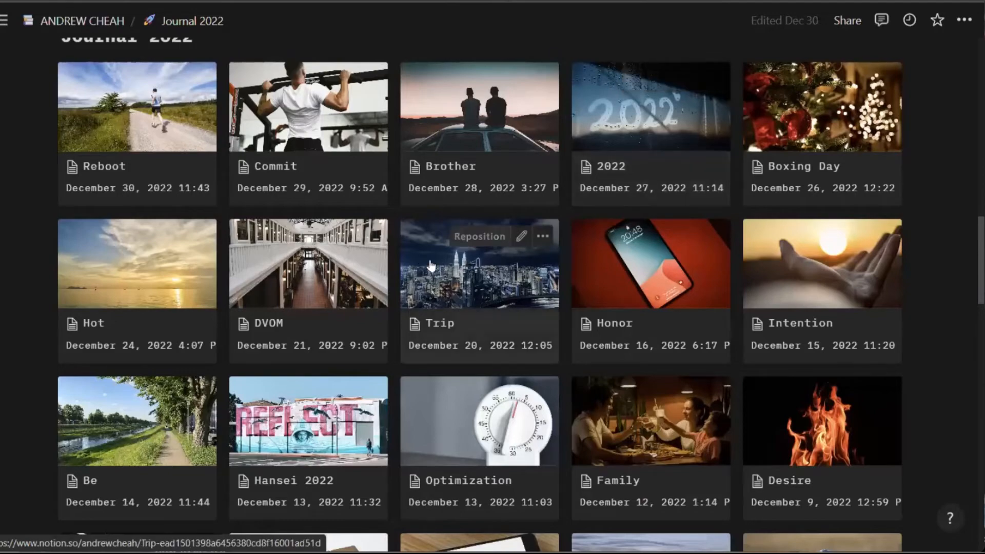
scroll("down", 3)
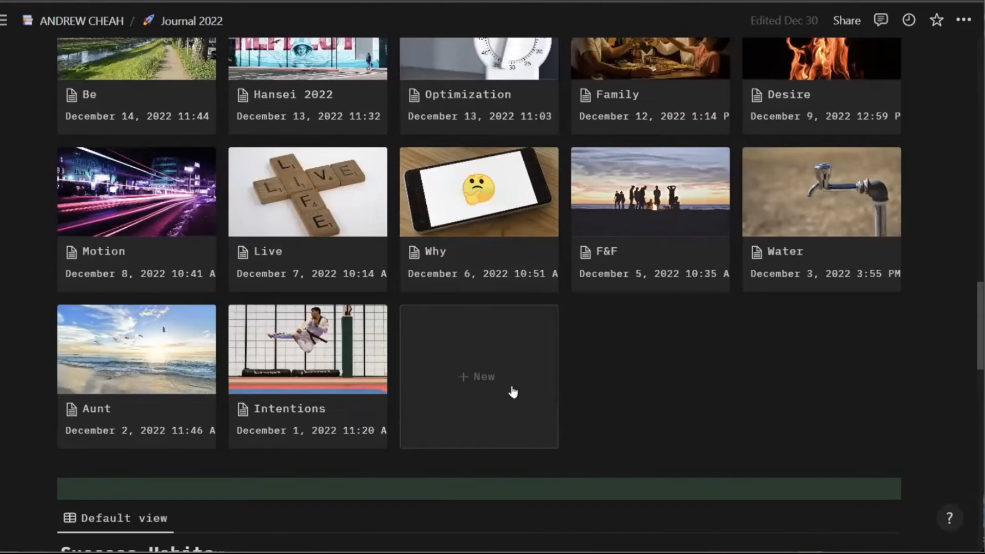
mouse_move(496, 374)
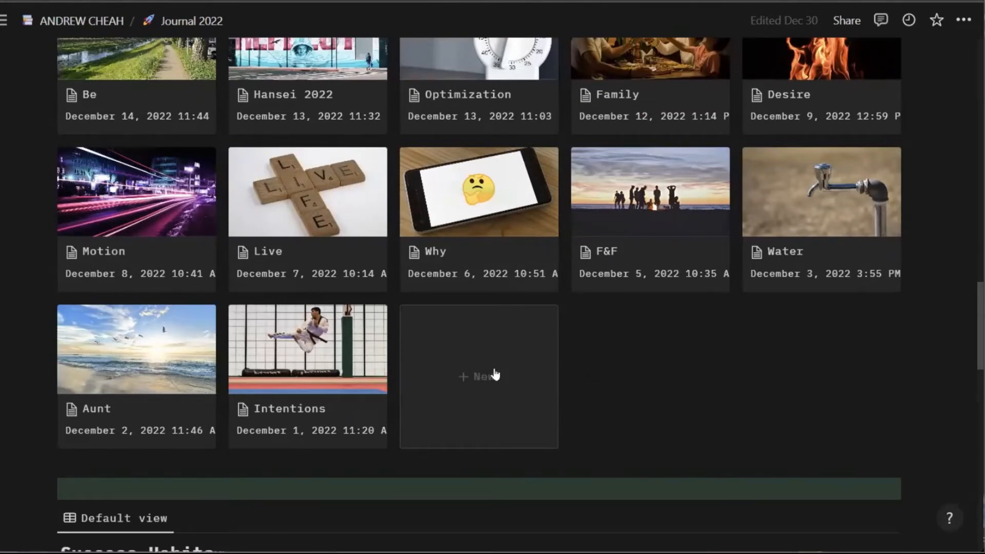
left_click(479, 376)
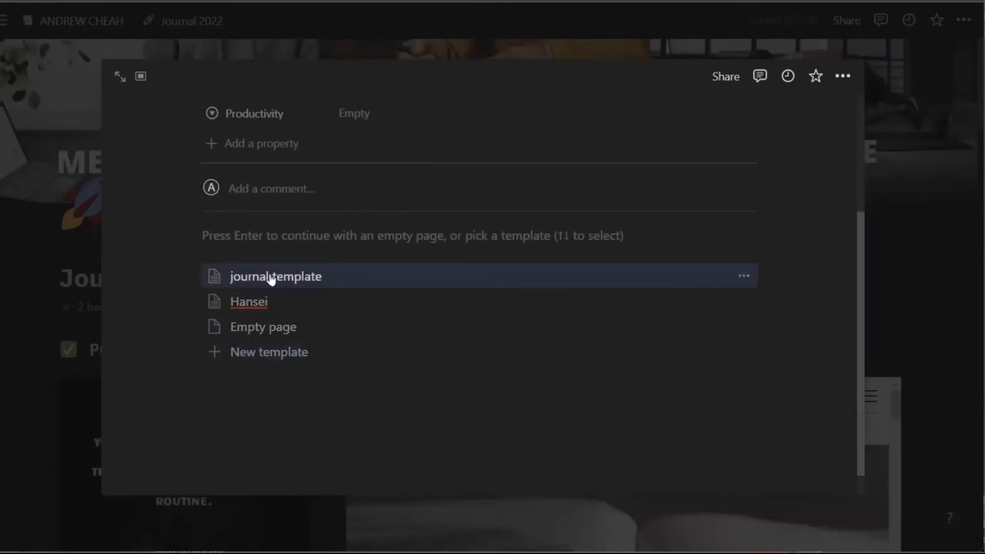
left_click(275, 276)
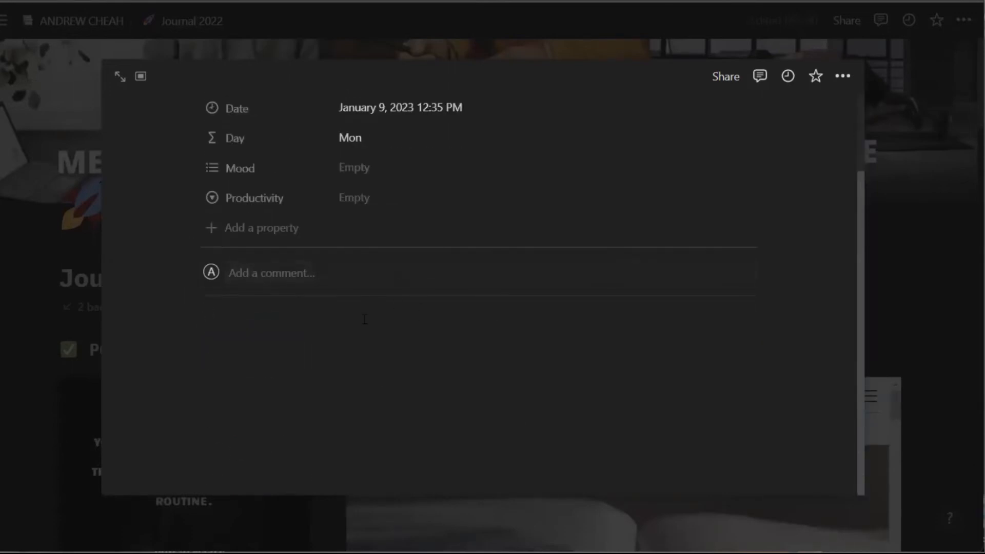